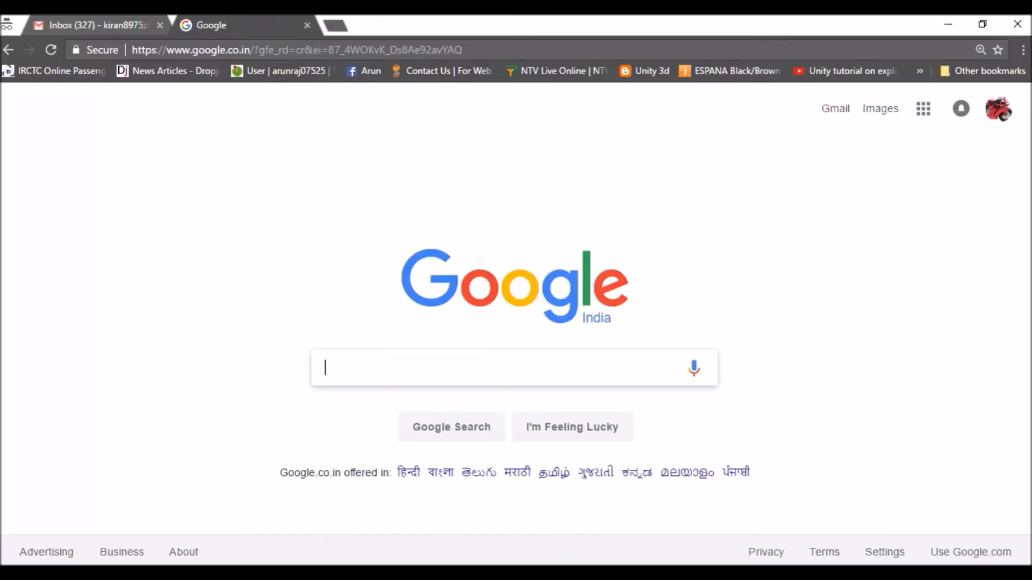
{"action": "mouse_move", "coordinate": [231, 250]}
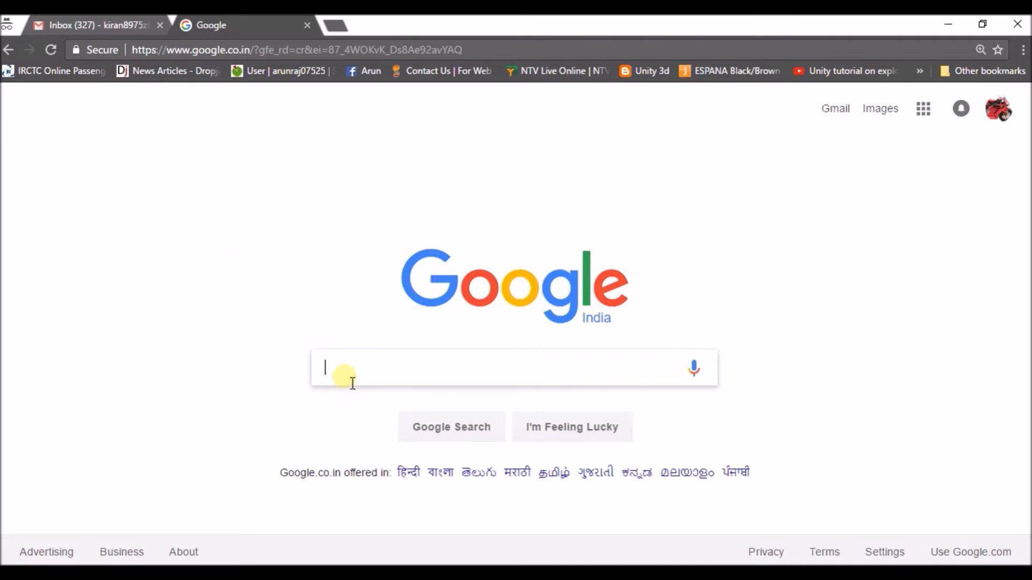
- Search Google for "time now" to show the current time card
{"action": "type", "text": "time"}
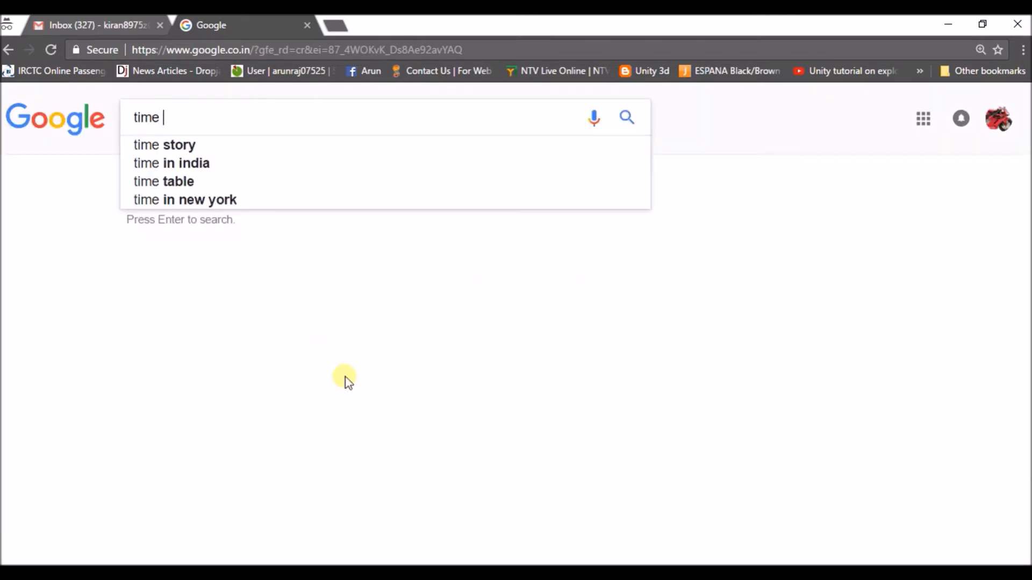
{"action": "type", "text": "now"}
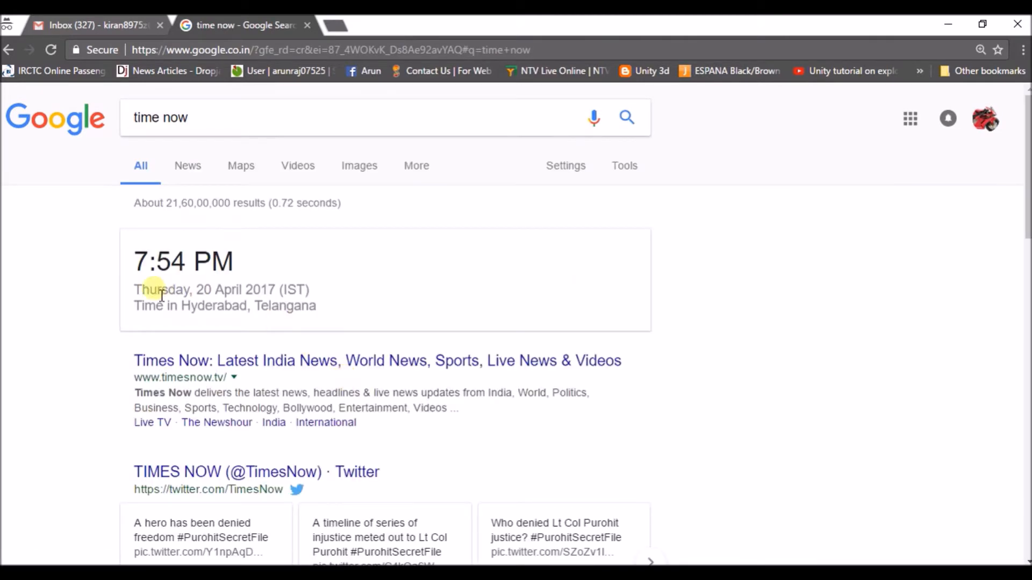
{"action": "mouse_move", "coordinate": [267, 310]}
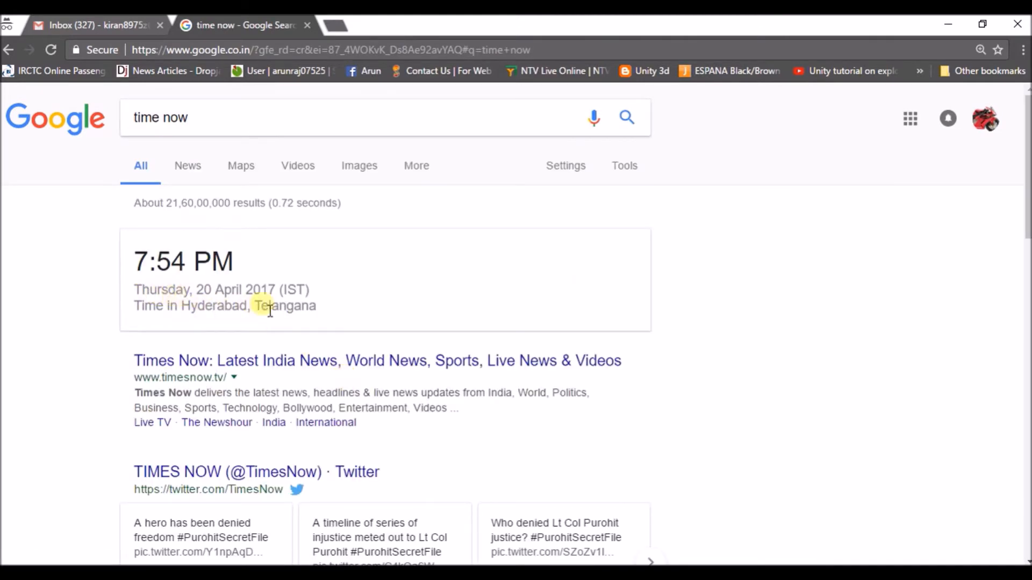
- Scroll to the results footer showing Hyderabad, Telangana as the location
{"action": "scroll", "scroll_direction": "down", "scroll_amount": 3}
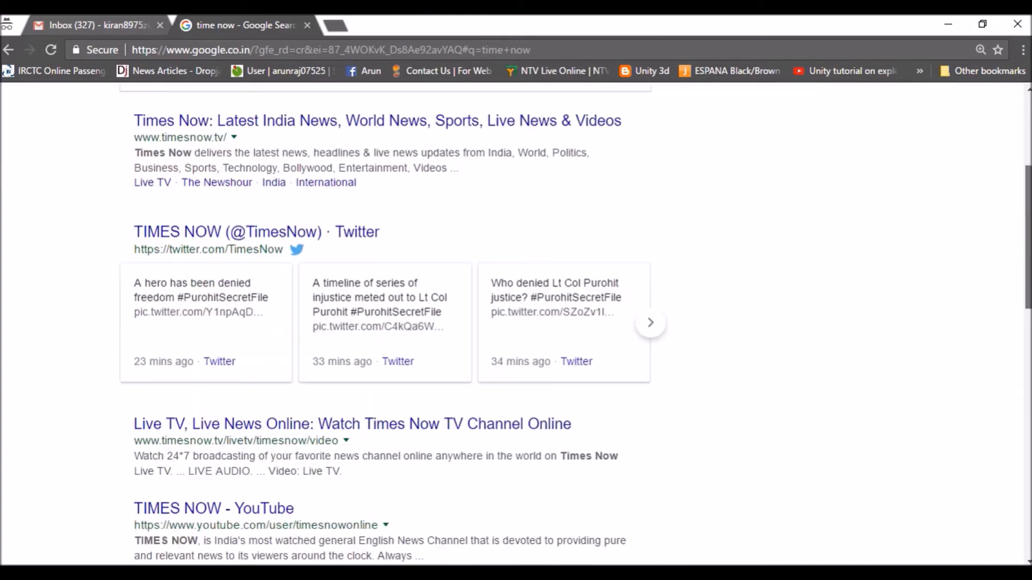
{"action": "scroll", "scroll_direction": "down", "scroll_amount": 3}
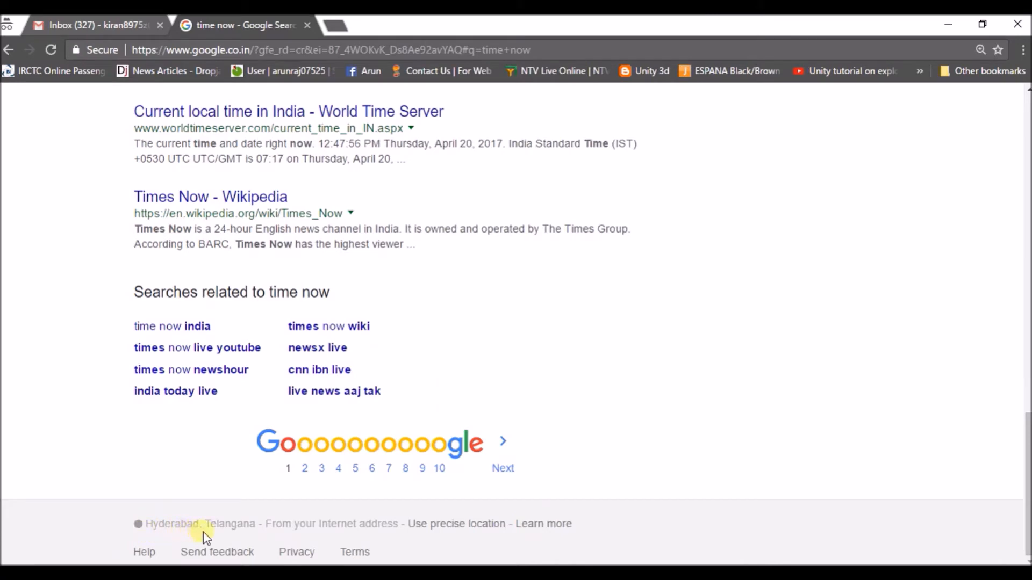
{"action": "mouse_move", "coordinate": [413, 519]}
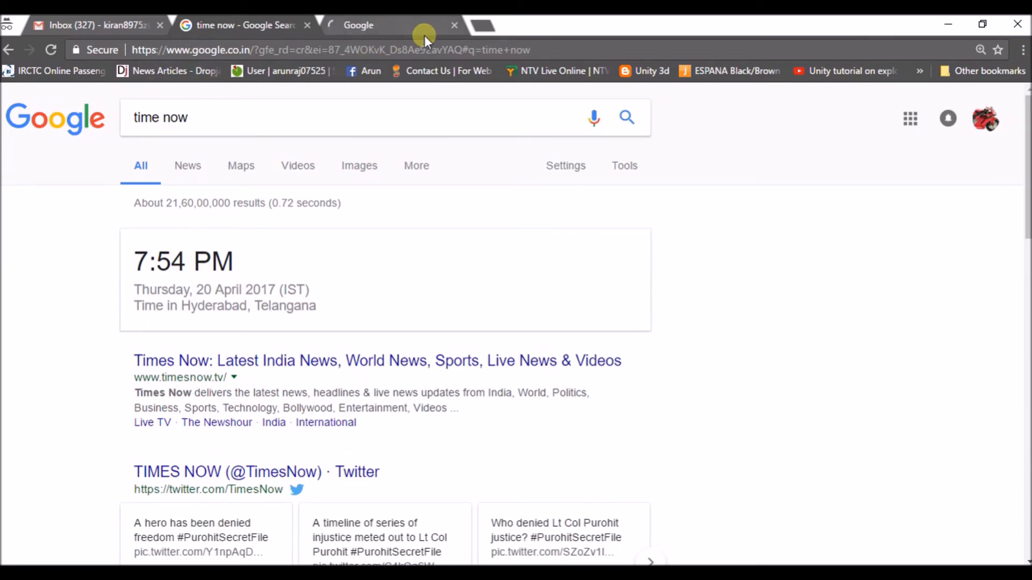
- Search "set home location", enter "razol" and pick Razole, Andhra Pradesh as home
{"action": "left_click", "coordinate": [381, 25]}
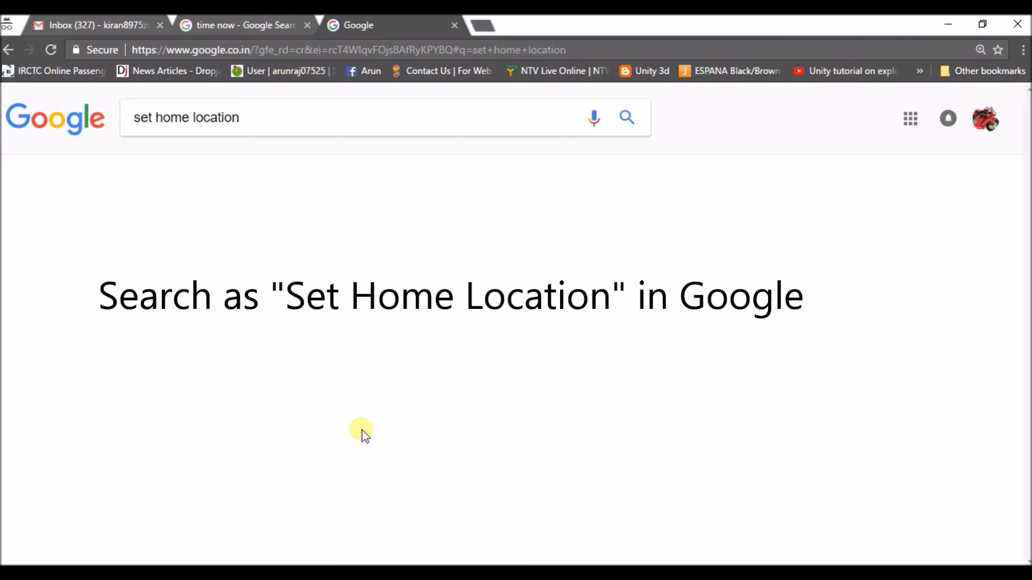
{"action": "left_click", "coordinate": [625, 117]}
{"action": "type", "text": "r"}
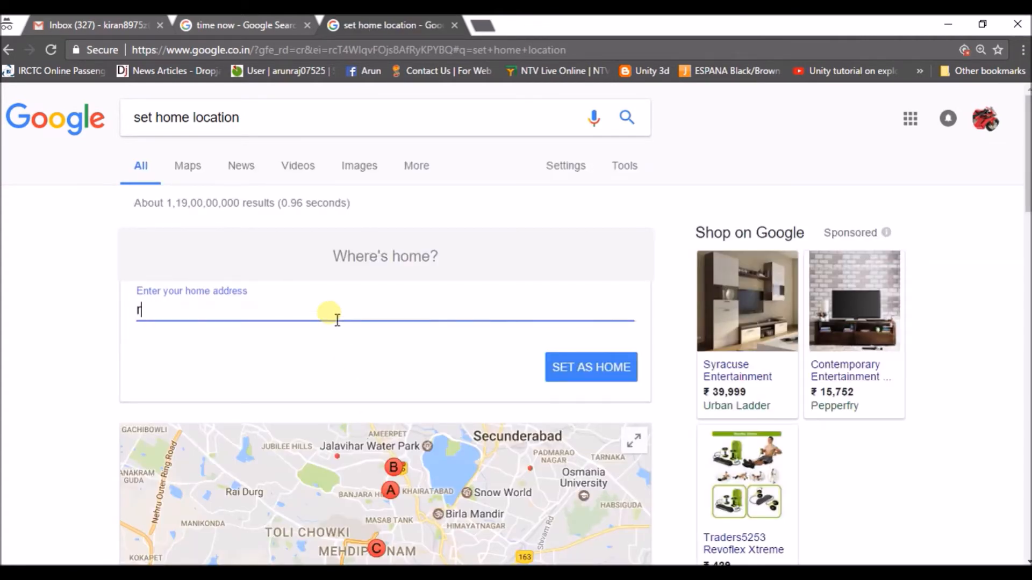
{"action": "type", "text": "azol"}
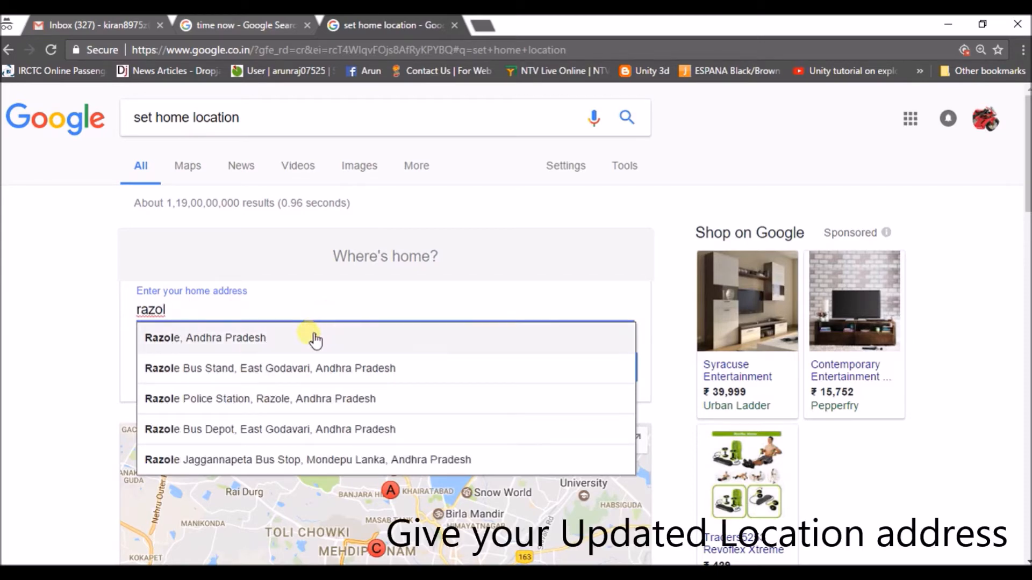
{"action": "left_click", "coordinate": [204, 337]}
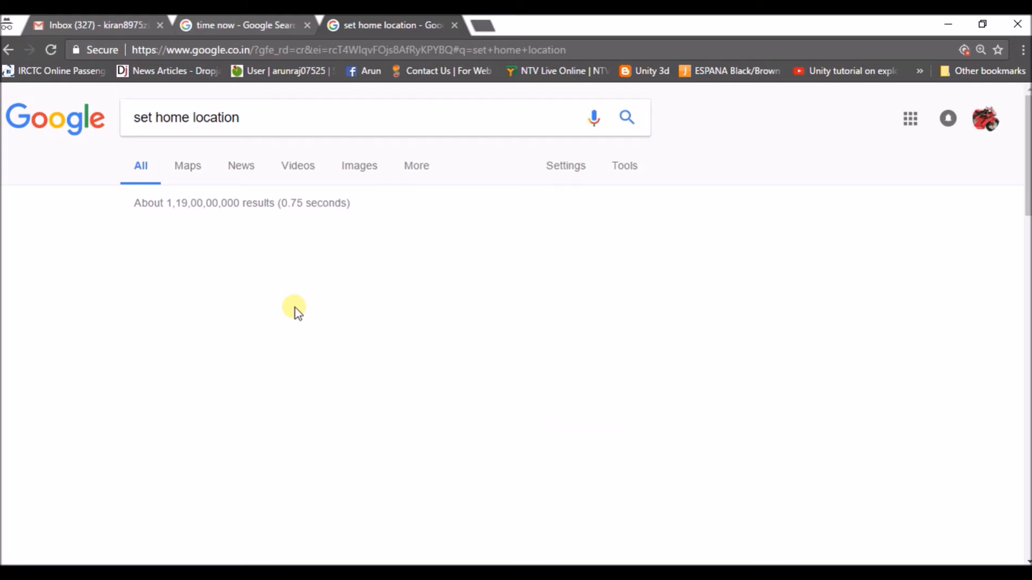
{"action": "mouse_move", "coordinate": [382, 302]}
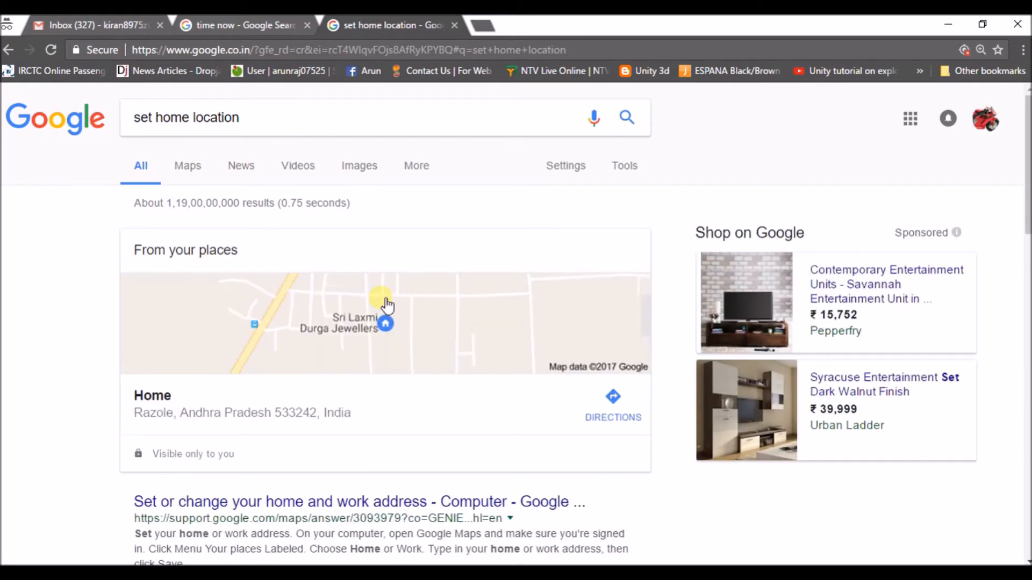
- Reload the "time now" results and highlight Razole in the footer location
{"action": "left_click", "coordinate": [243, 25]}
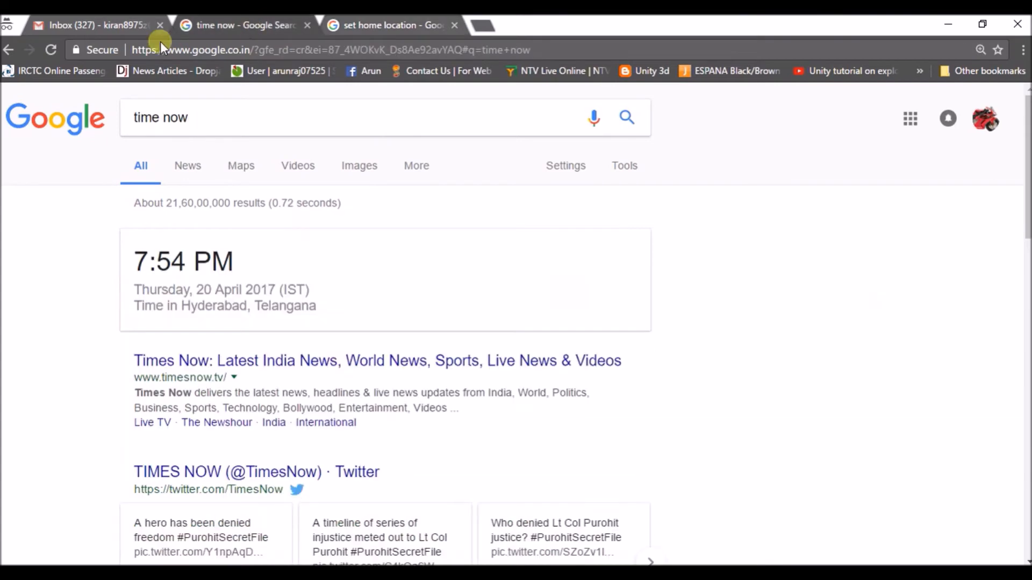
{"action": "left_click", "coordinate": [50, 50]}
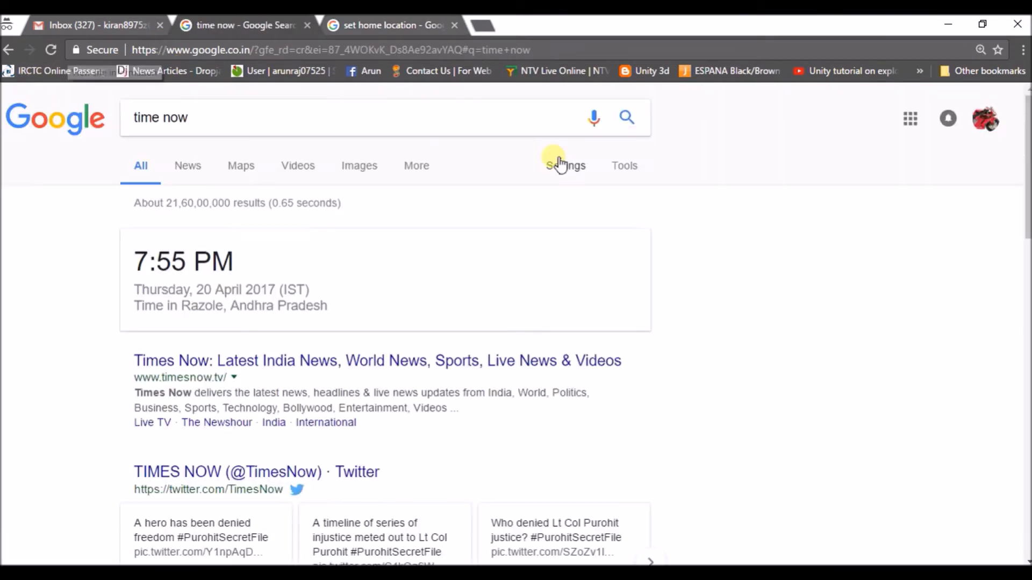
{"action": "mouse_move", "coordinate": [152, 339]}
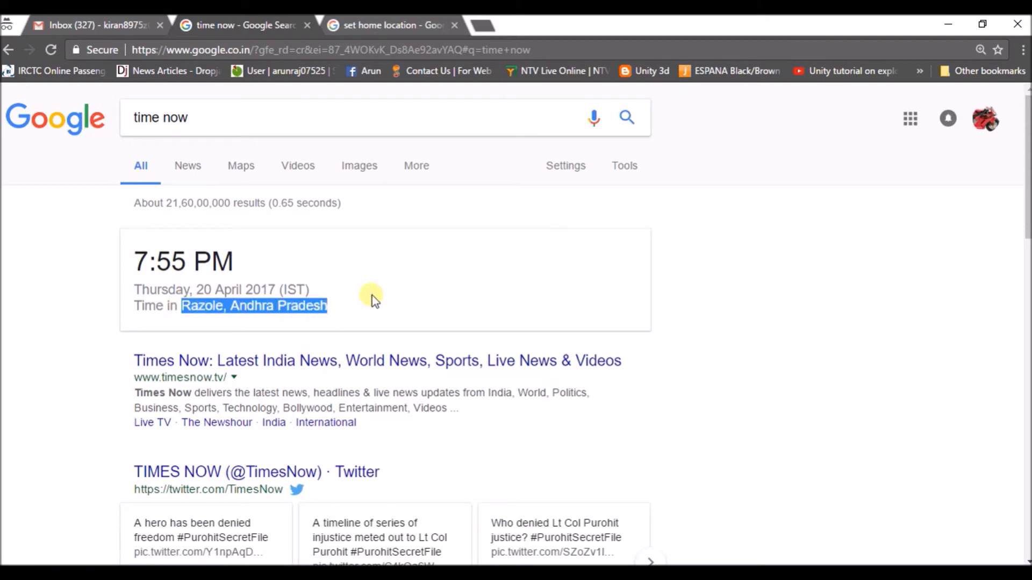
{"action": "scroll", "scroll_direction": "down", "scroll_amount": 3}
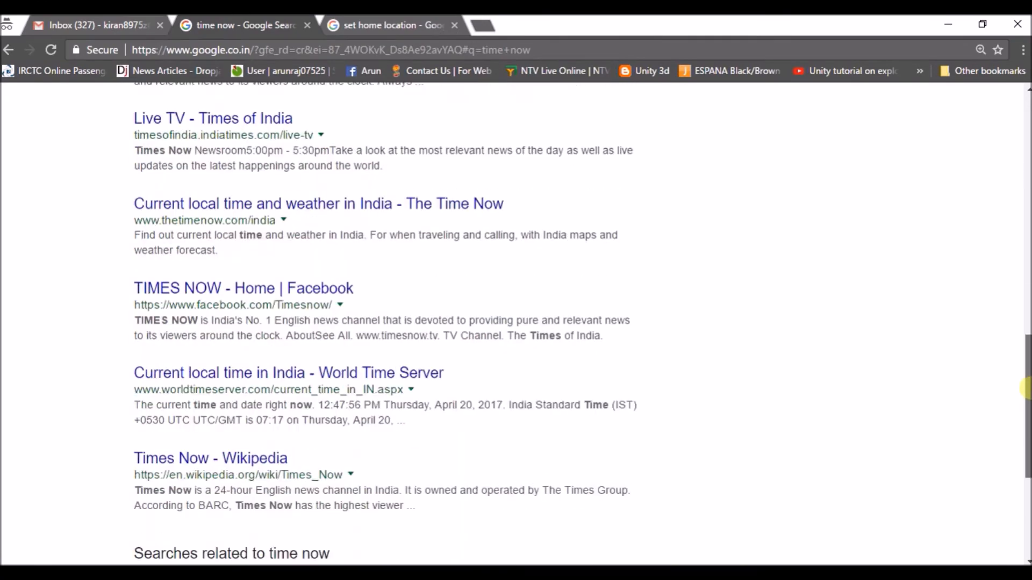
{"action": "scroll", "scroll_direction": "down", "scroll_amount": 3}
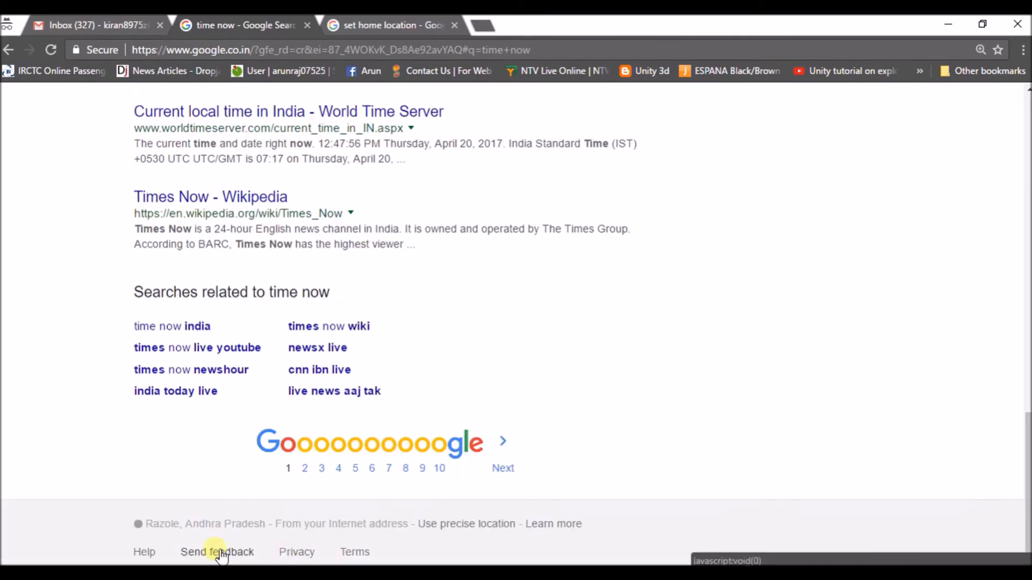
{"action": "double_click", "coordinate": [161, 524]}
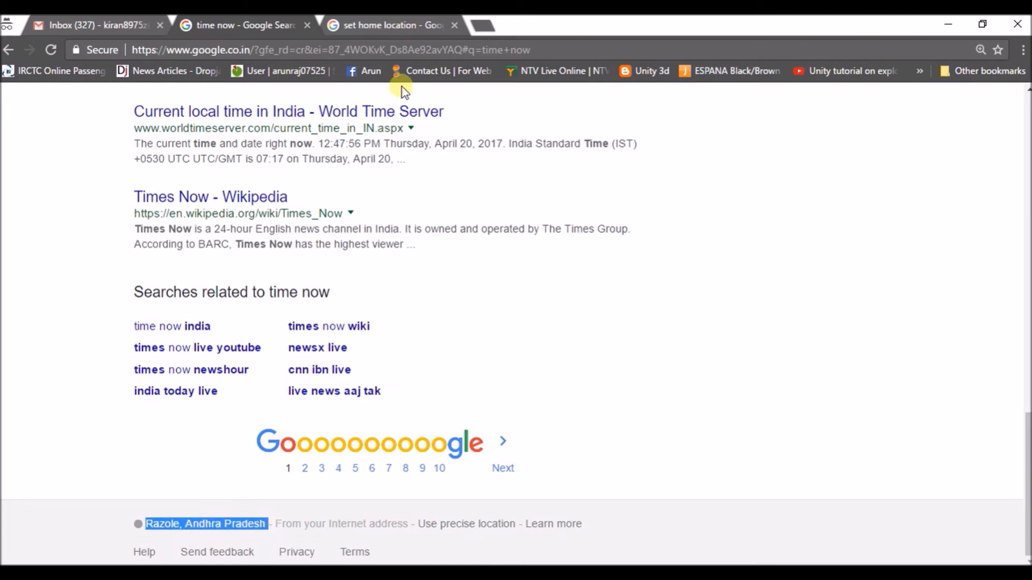
- Search "anything" and highlight Razole, Andhra Pradesh in the results footer
{"action": "left_click", "coordinate": [388, 25]}
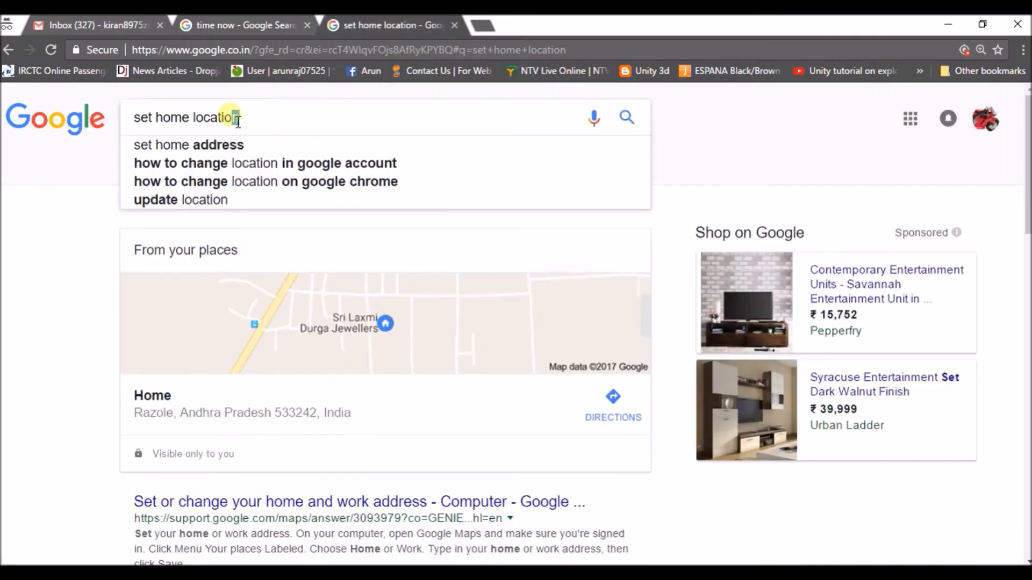
{"action": "type", "text": "anything"}
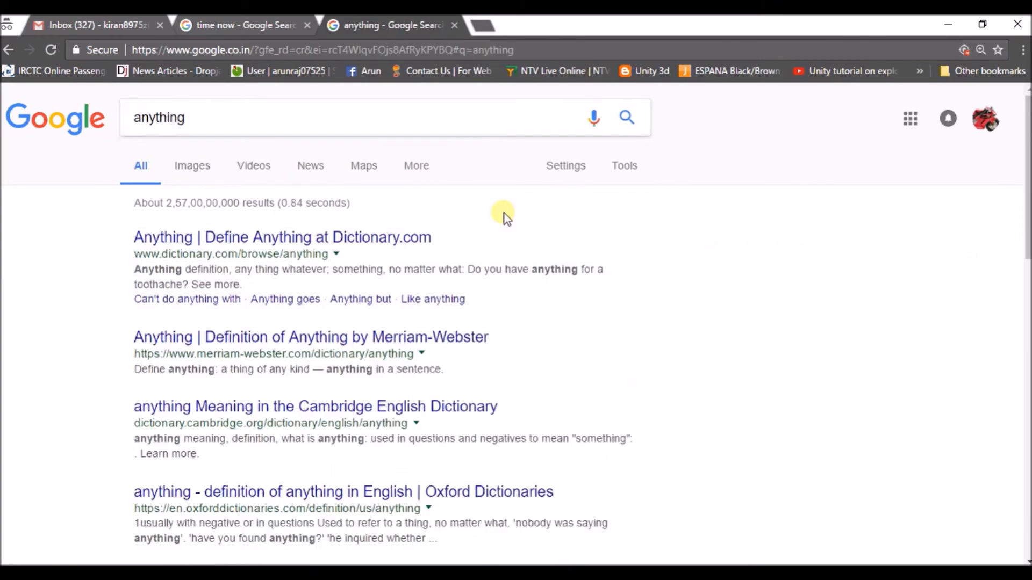
{"action": "scroll", "scroll_direction": "down", "scroll_amount": 3}
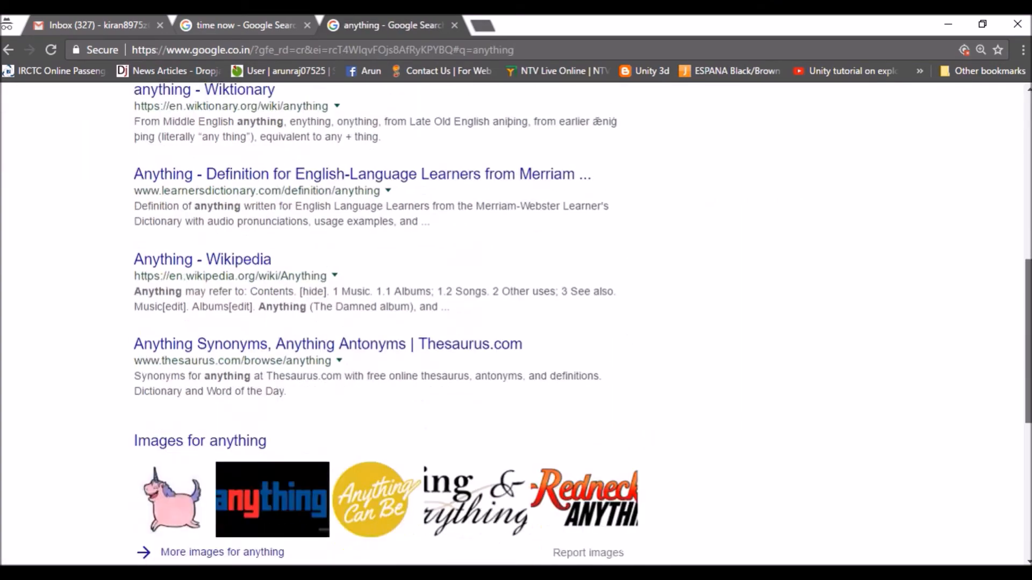
{"action": "scroll", "scroll_direction": "down", "scroll_amount": 3}
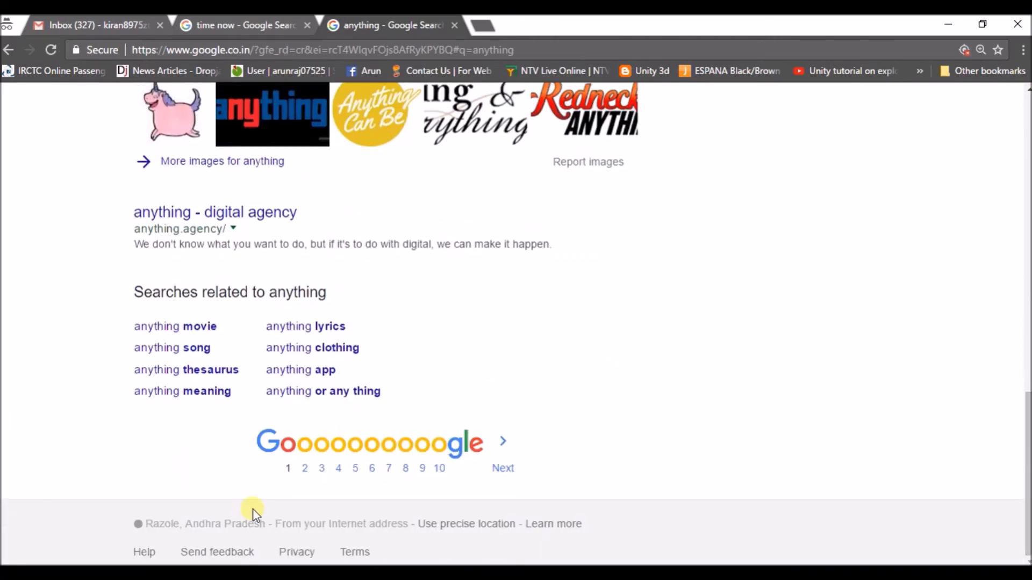
{"action": "double_click", "coordinate": [160, 524]}
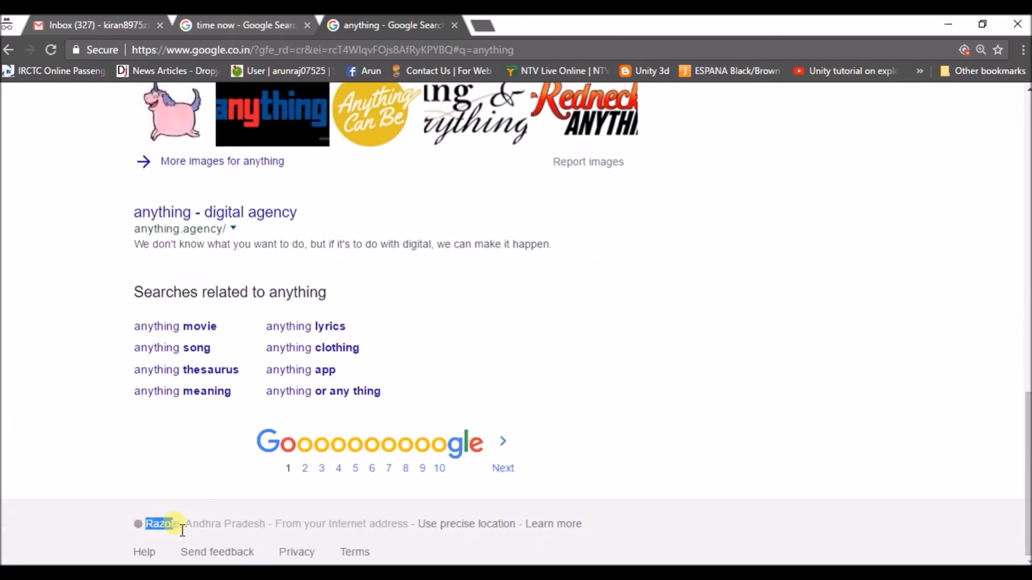
{"action": "left_click_drag", "start_coordinate": [178, 524], "coordinate": [270, 524]}
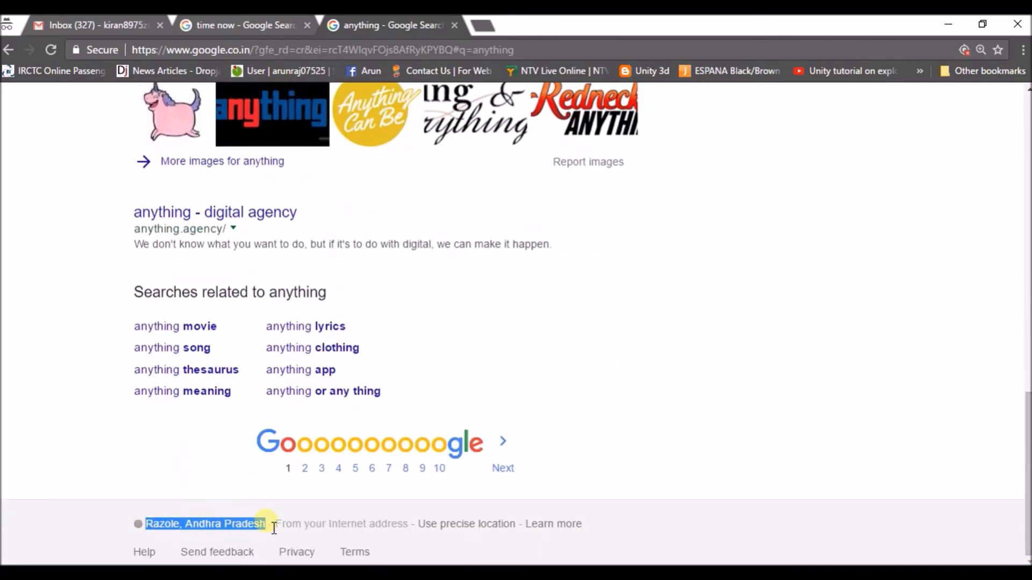
{"action": "mouse_move", "coordinate": [971, 495]}
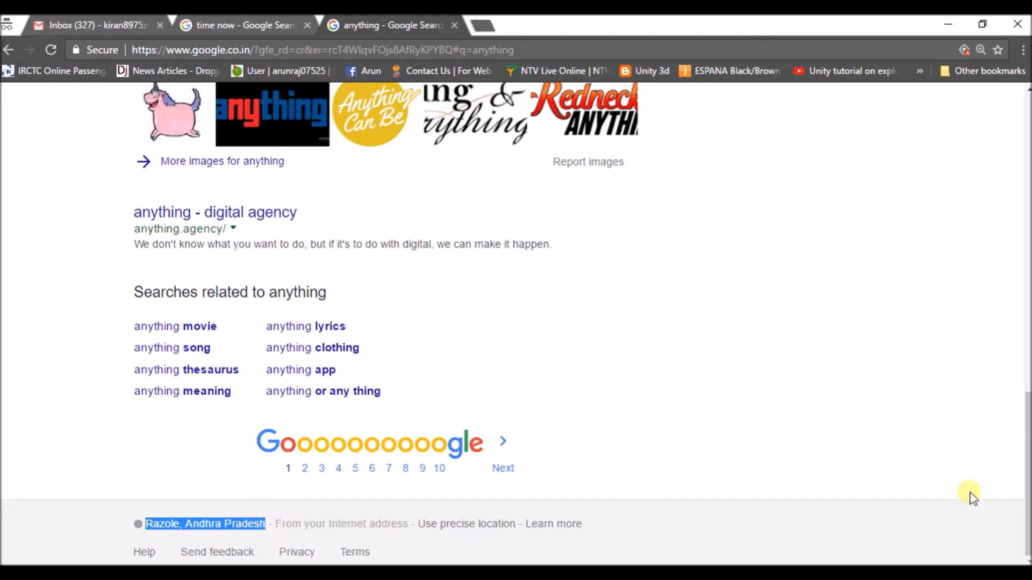
{"action": "scroll", "scroll_direction": "up", "scroll_amount": 3}
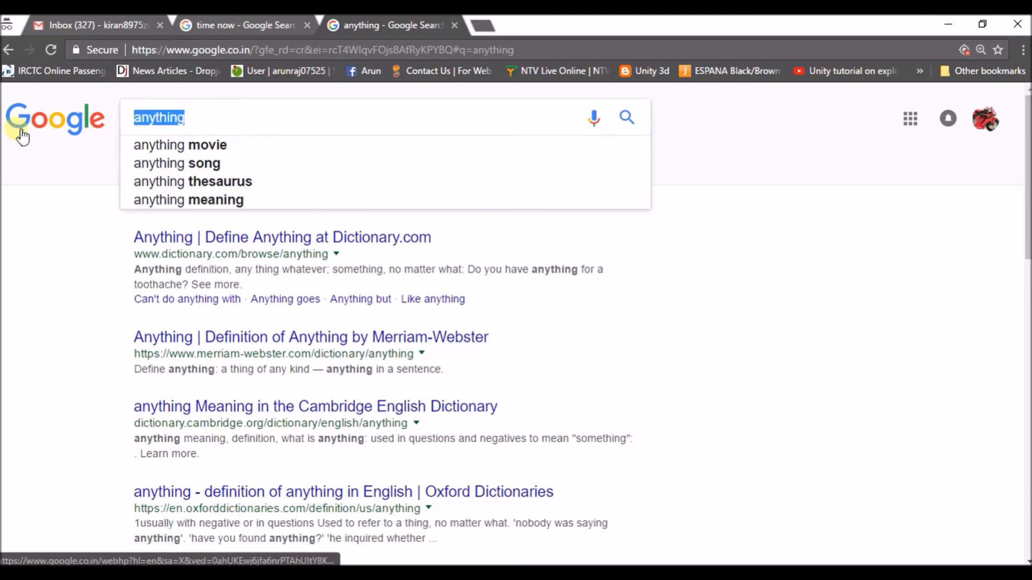
- Search "set home location" to view the Home card, then return to "time now" results
{"action": "type", "text": "set home location"}
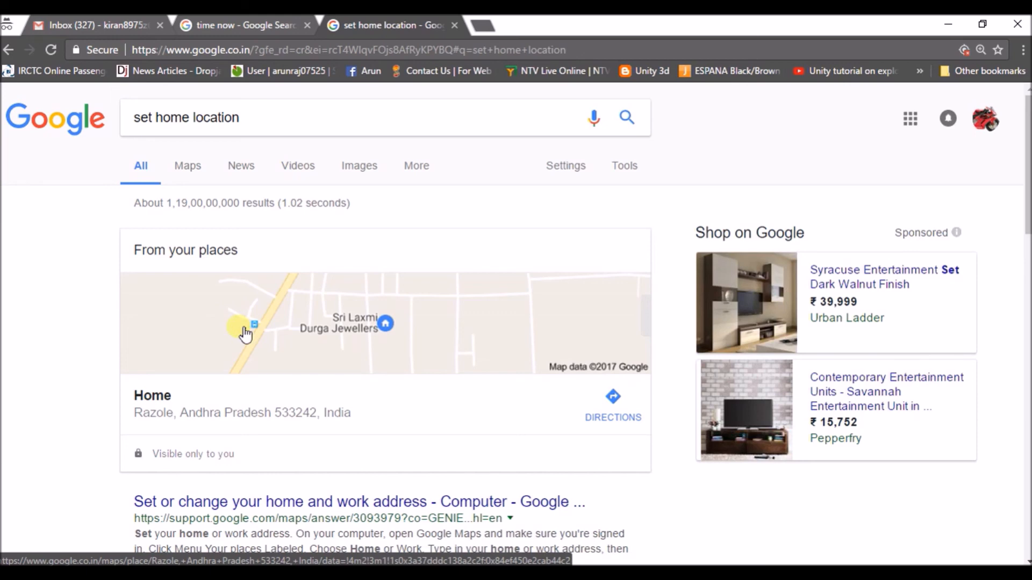
{"action": "left_click", "coordinate": [243, 26]}
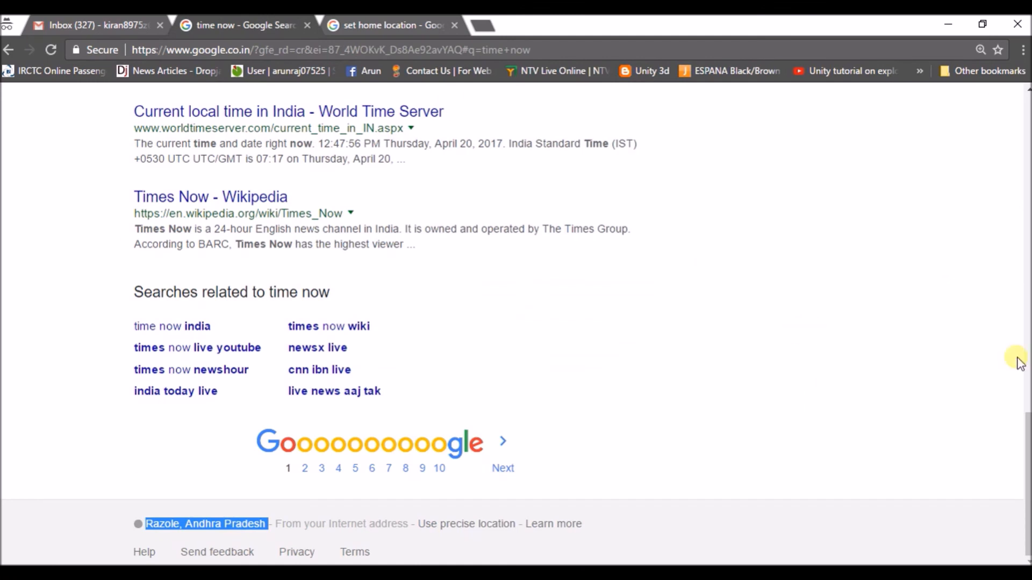